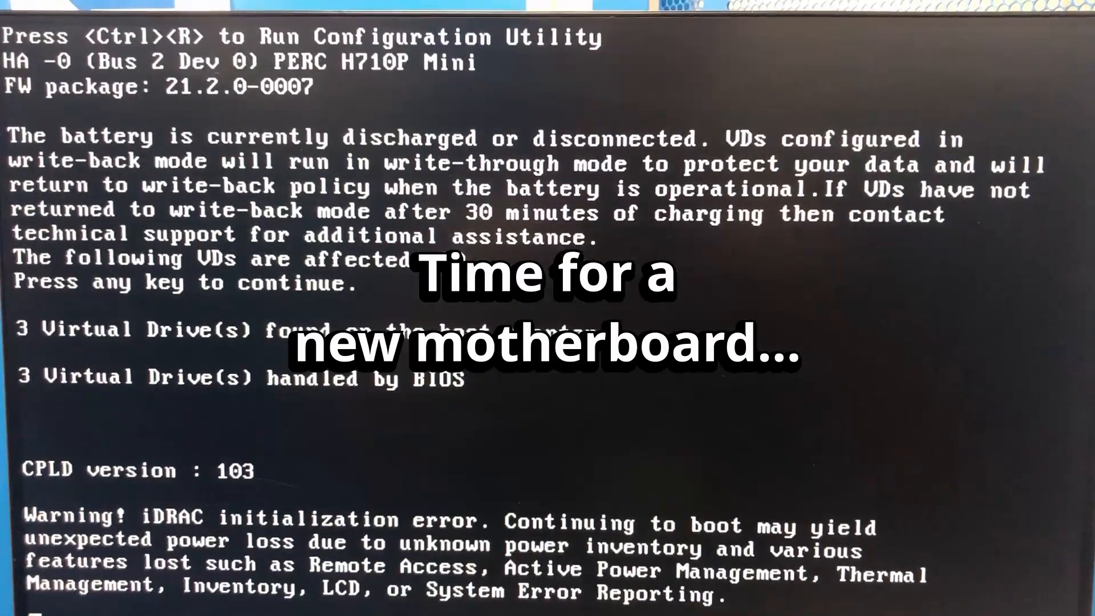
{"action": "scroll", "scroll_direction": "down", "scroll_amount": 3}
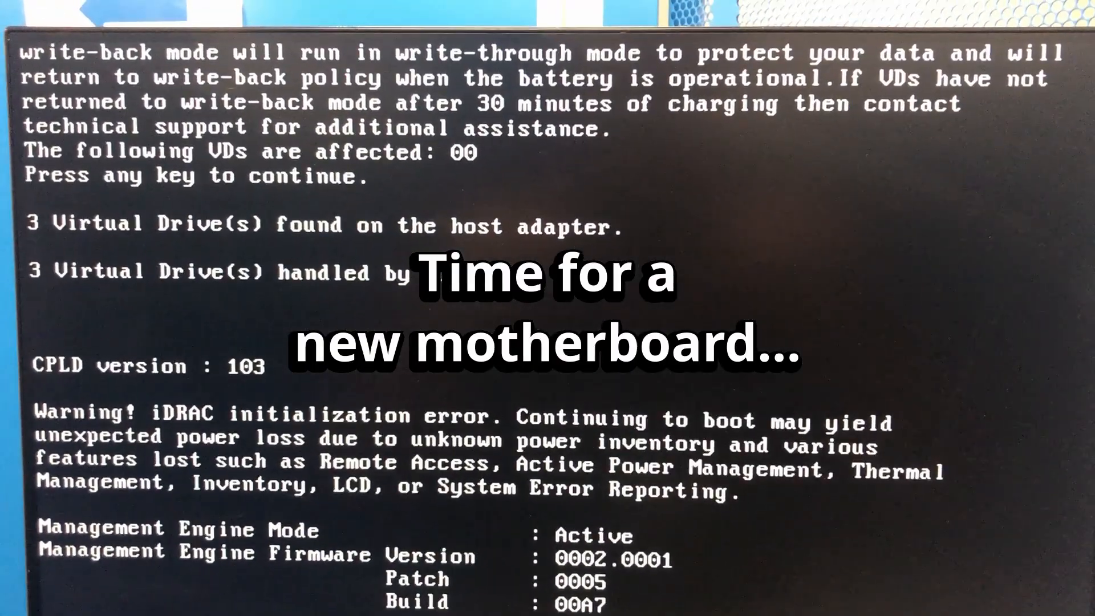